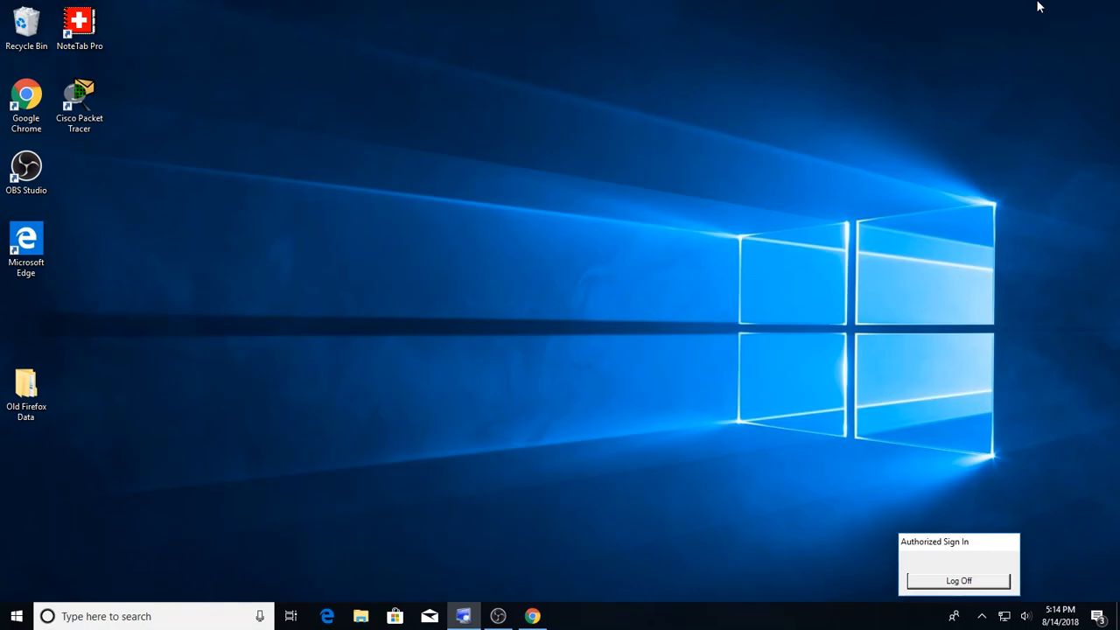
pyautogui.moveTo(600, 575)
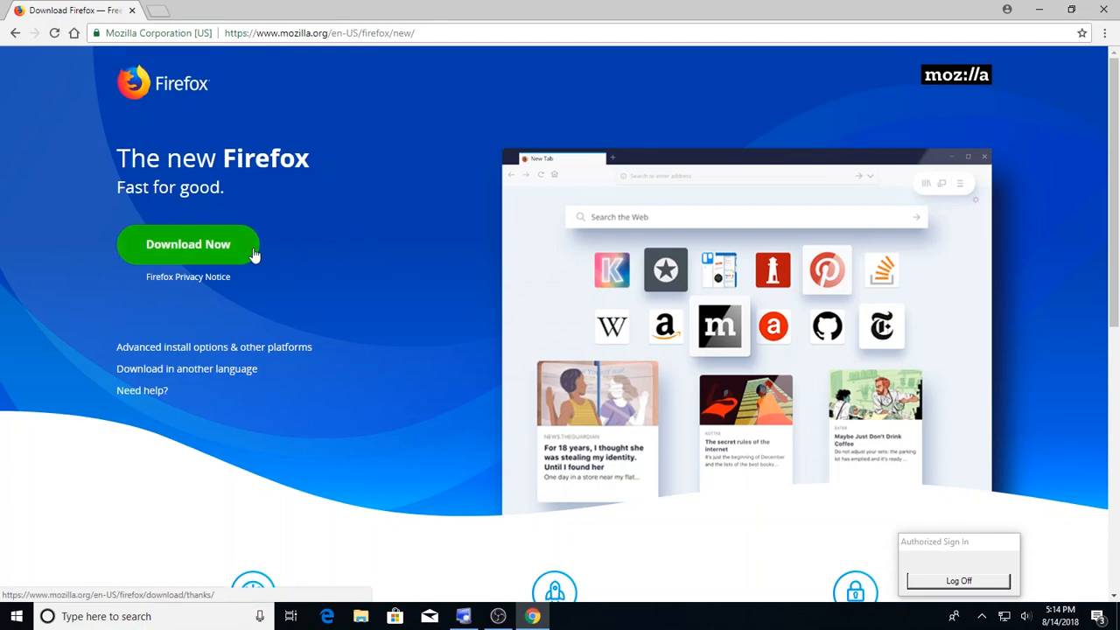
# - Download the Firefox installer from Chrome and run it to install and import browser data
pyautogui.click(188, 244)
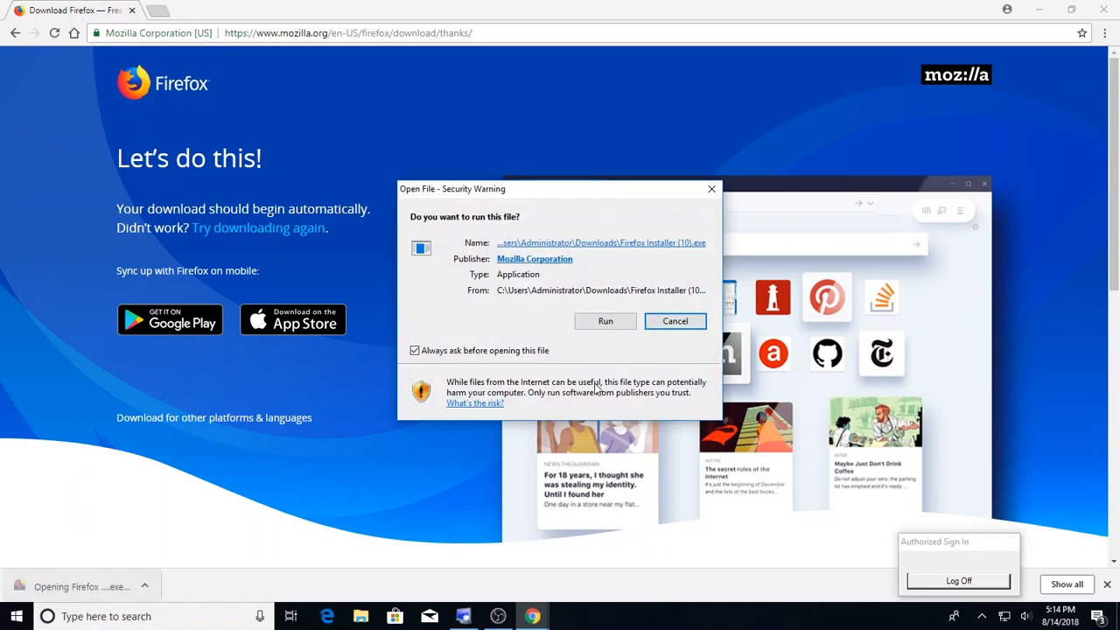
pyautogui.click(605, 320)
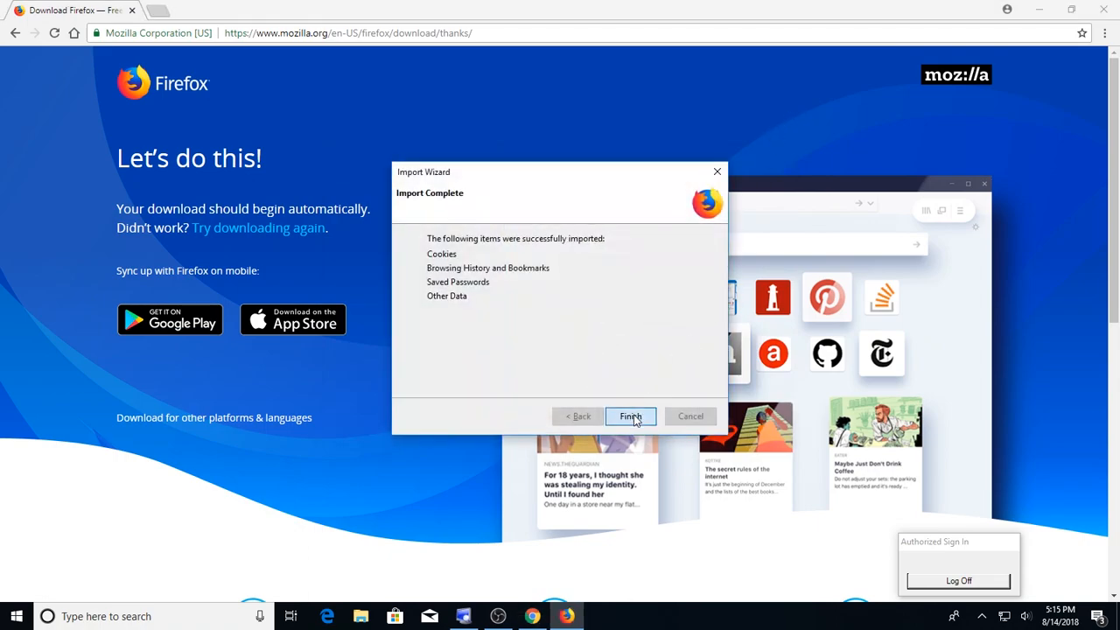
# - Finish the Import Wizard and close the new Firefox window with both its tabs
pyautogui.click(630, 415)
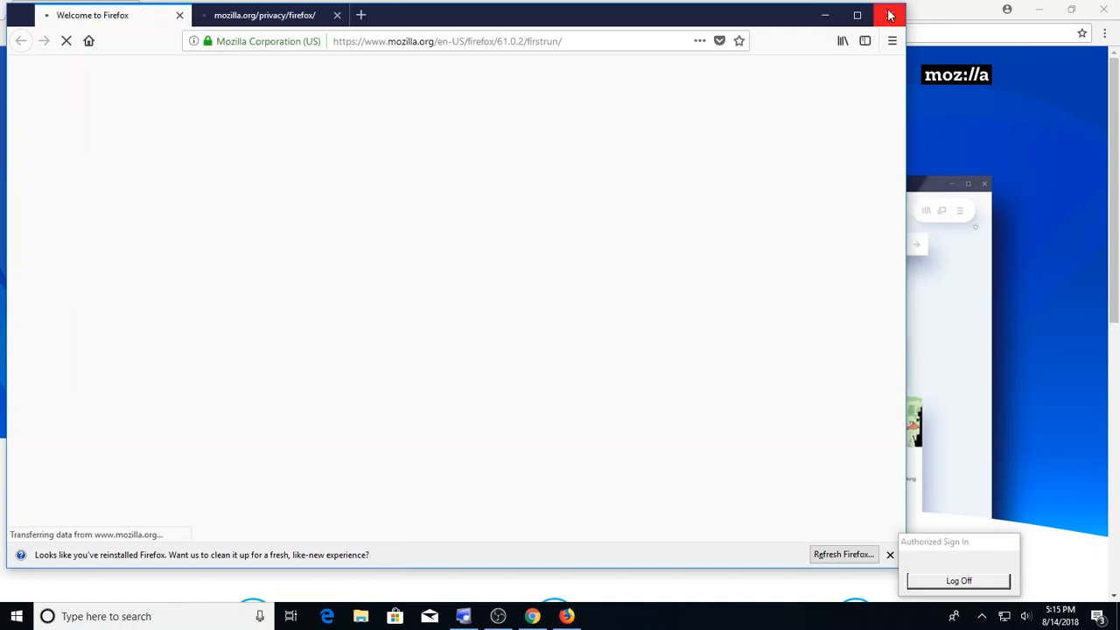
pyautogui.click(890, 15)
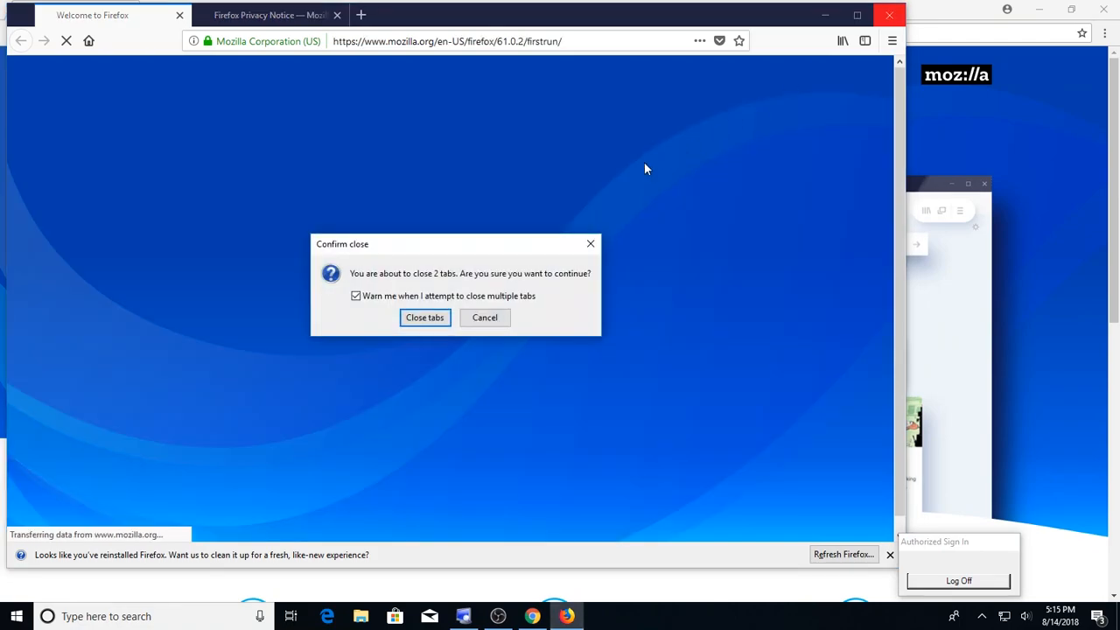
pyautogui.click(425, 317)
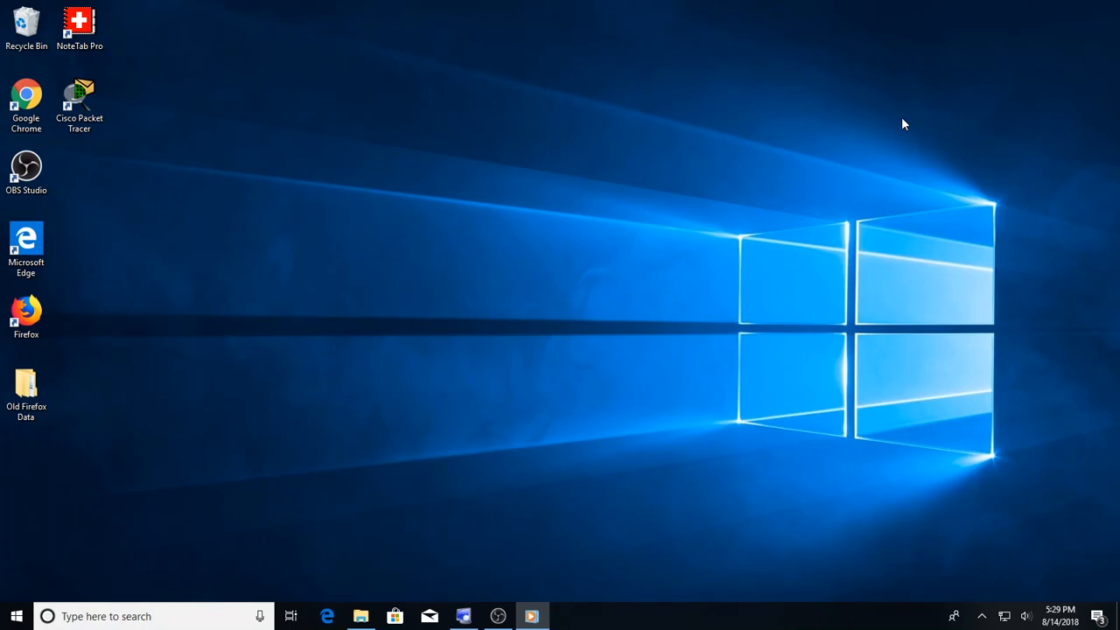
pyautogui.moveTo(245, 559)
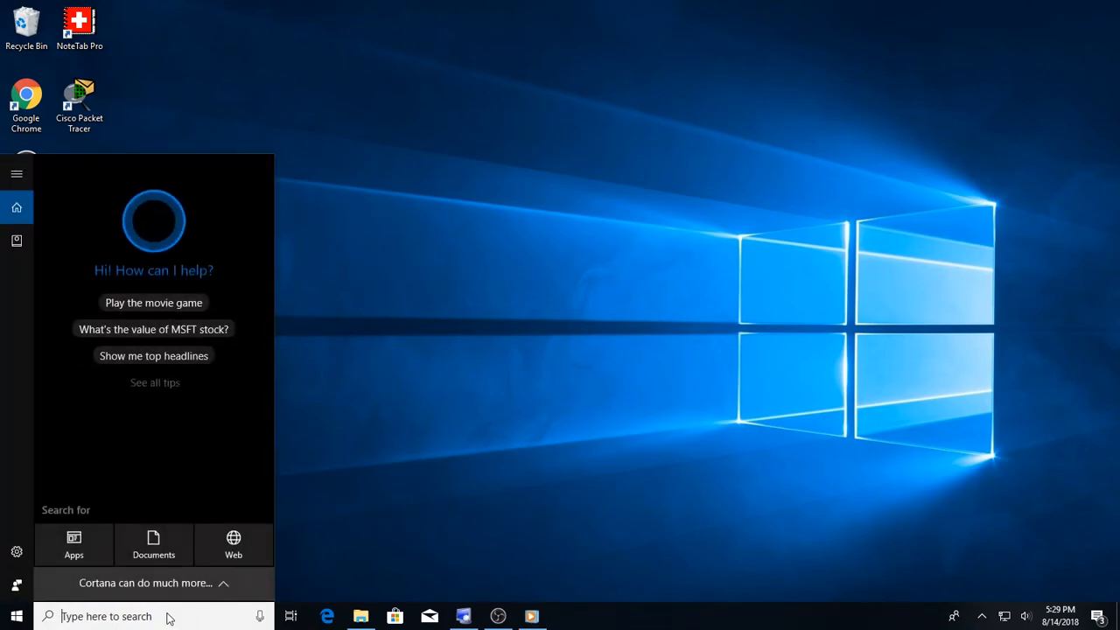
# - Search 'add' in Start to bring up Add or remove programs
pyautogui.write('add')
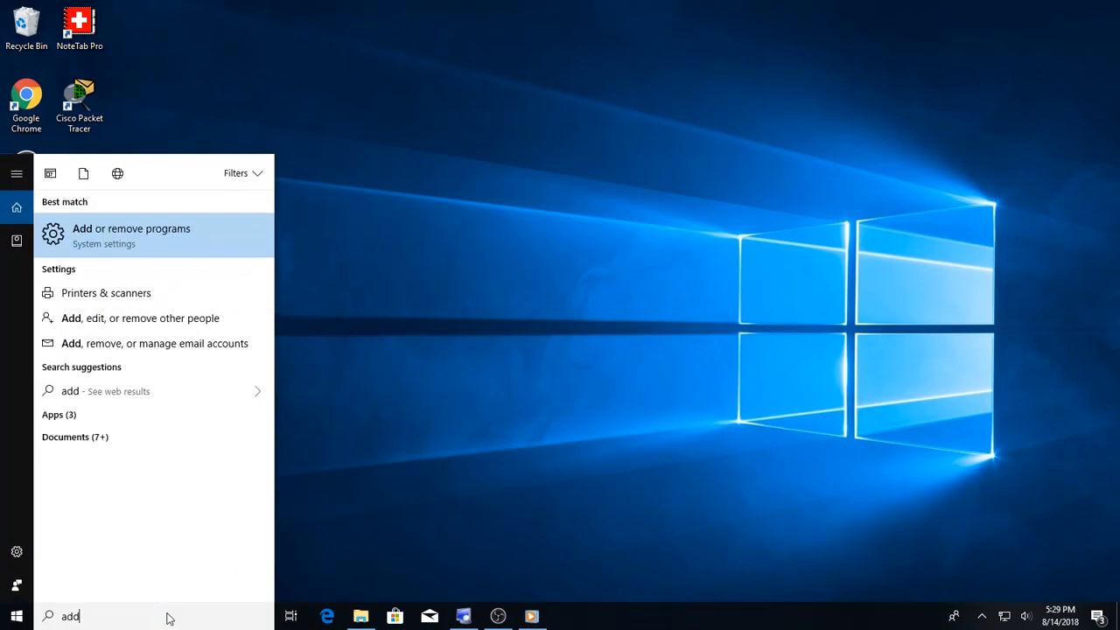
pyautogui.moveTo(184, 546)
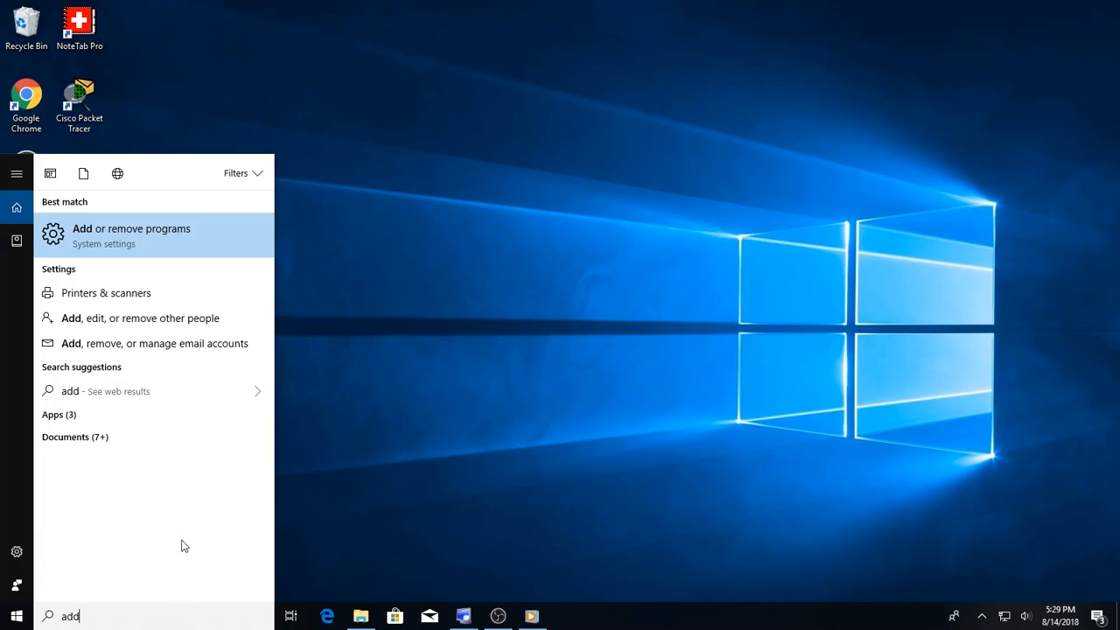
pyautogui.moveTo(157, 232)
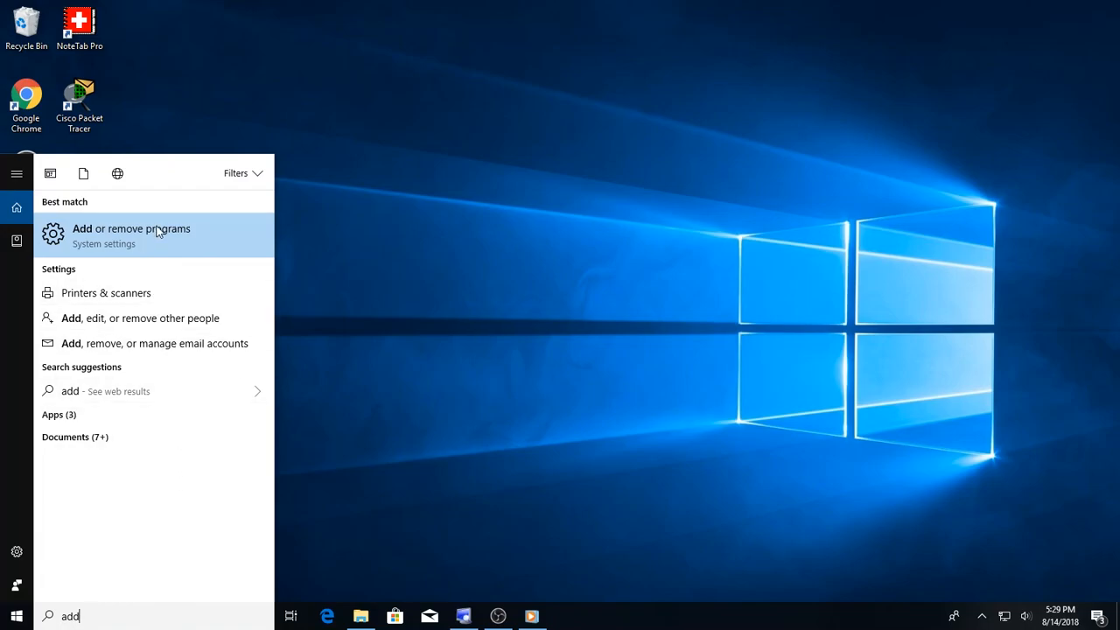
pyautogui.moveTo(160, 245)
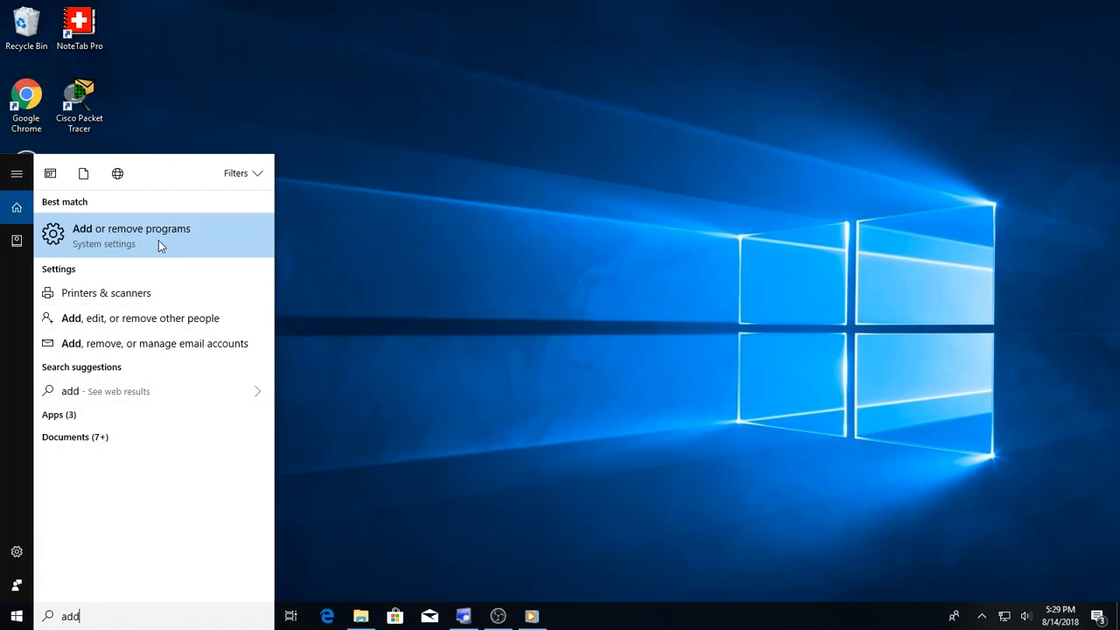
# - Open Add or remove programs and filter the app list by 'fire'
pyautogui.click(131, 234)
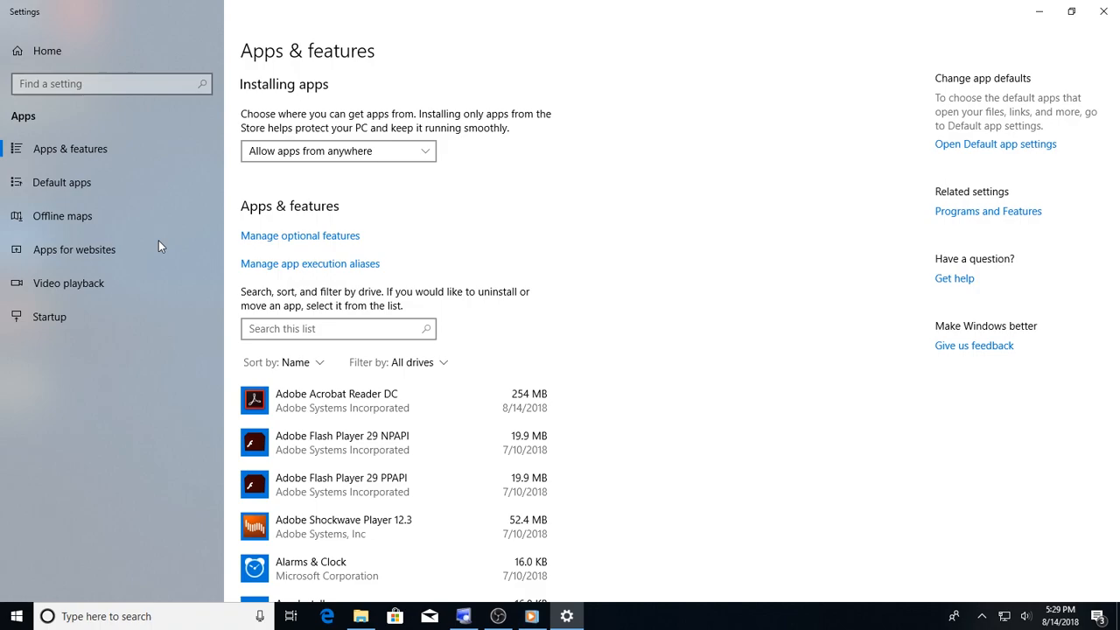
pyautogui.click(337, 328)
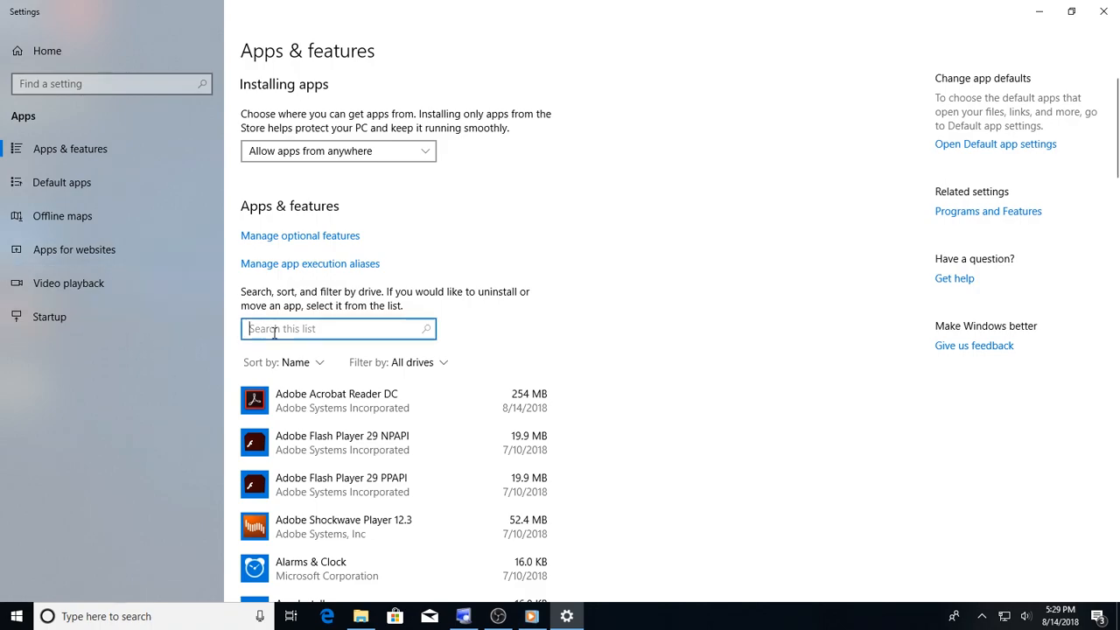
pyautogui.write('fire')
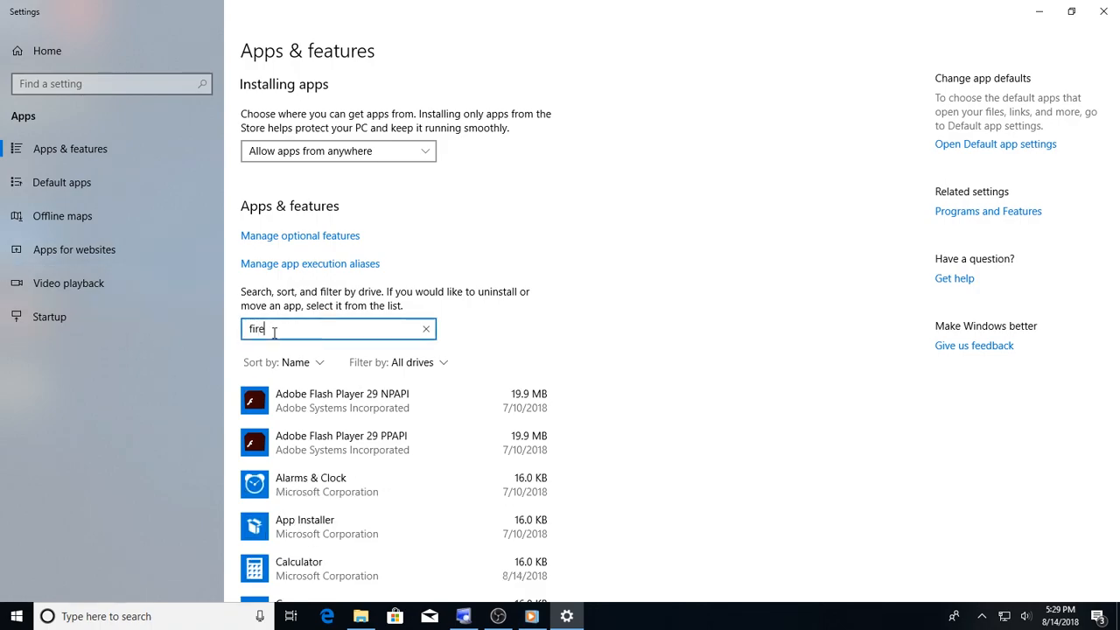
pyautogui.write('fire')
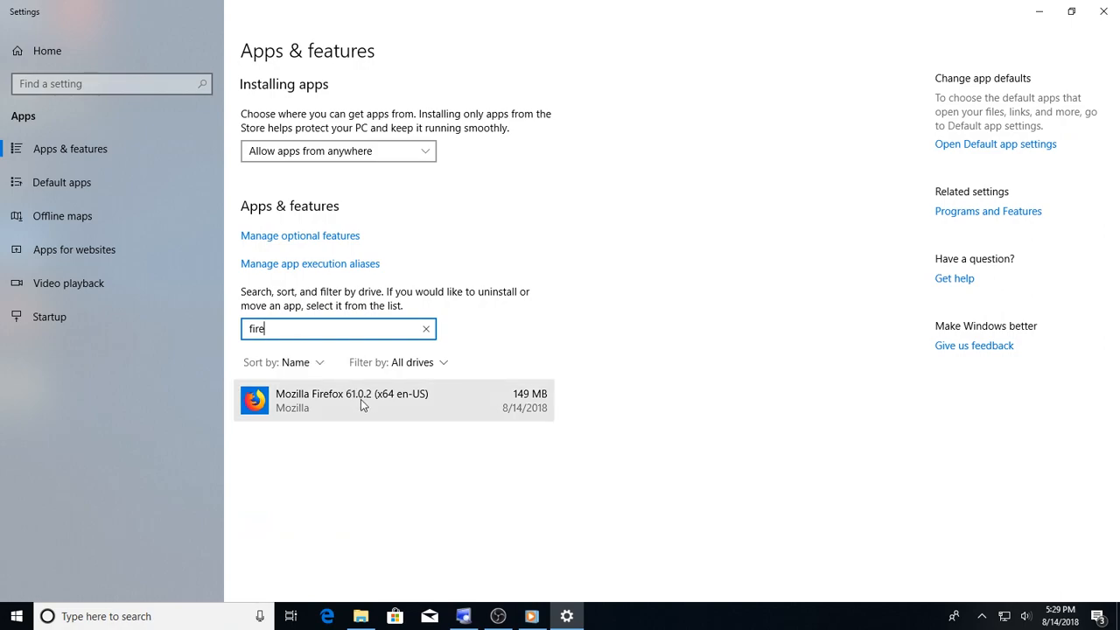
# - Select Mozilla Firefox 61.0.2 and confirm Uninstall
pyautogui.click(352, 399)
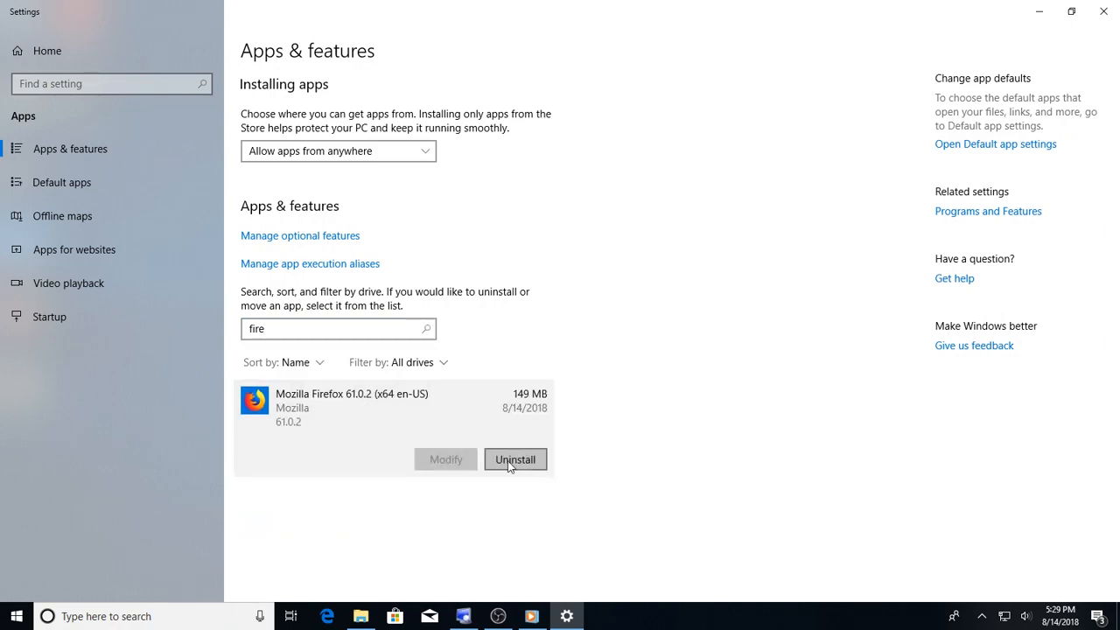
pyautogui.click(515, 459)
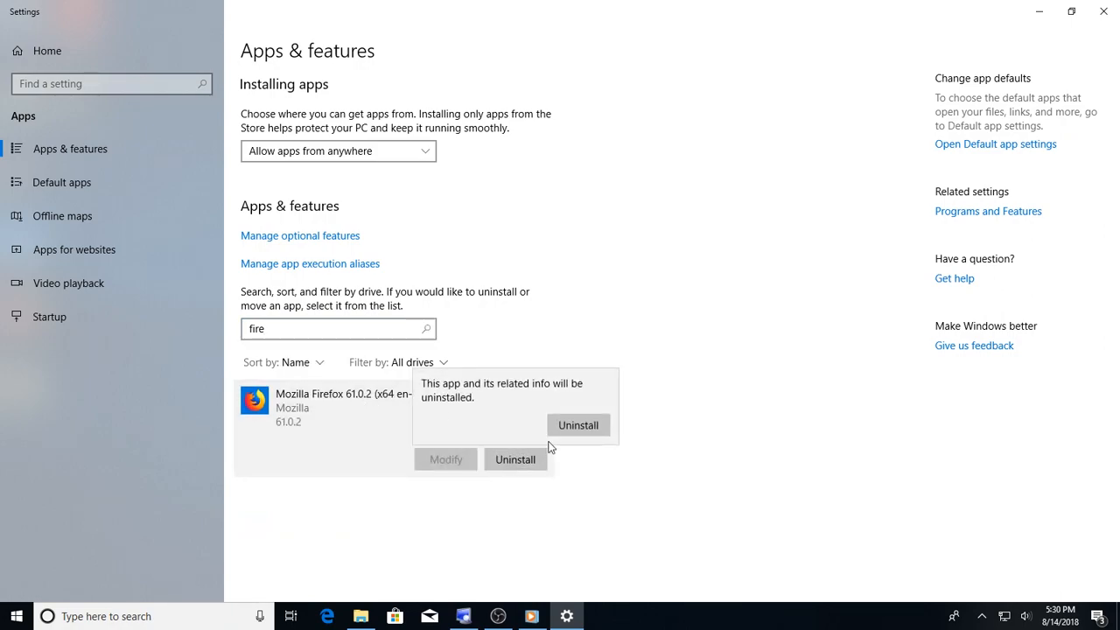
pyautogui.click(577, 424)
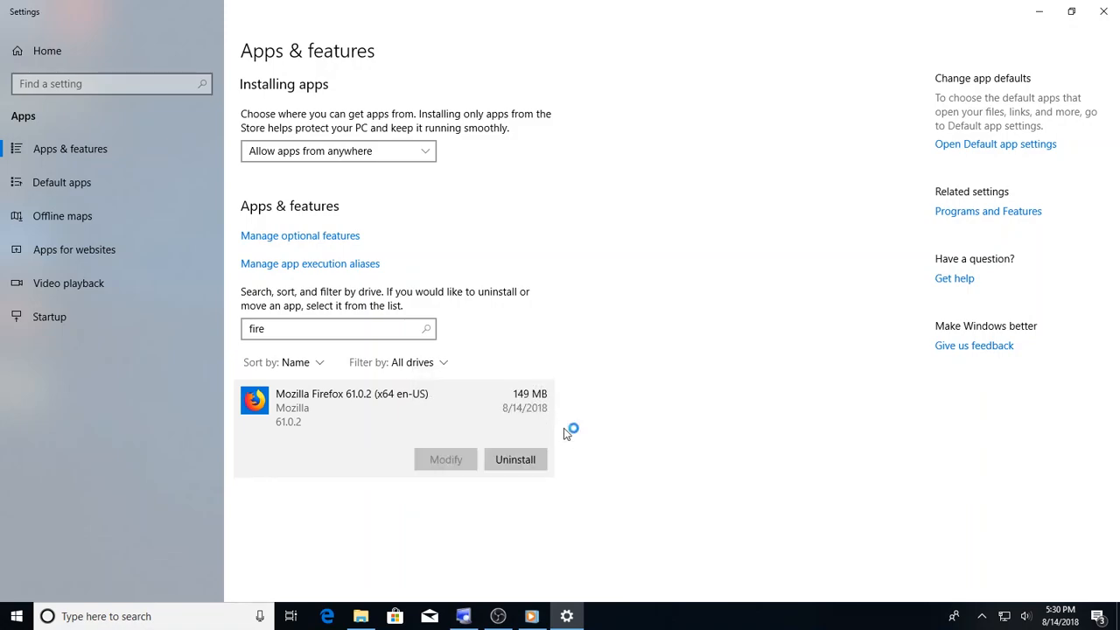
# - Complete the Mozilla Firefox Uninstall wizard with Next, Uninstall and Finish
pyautogui.click(514, 459)
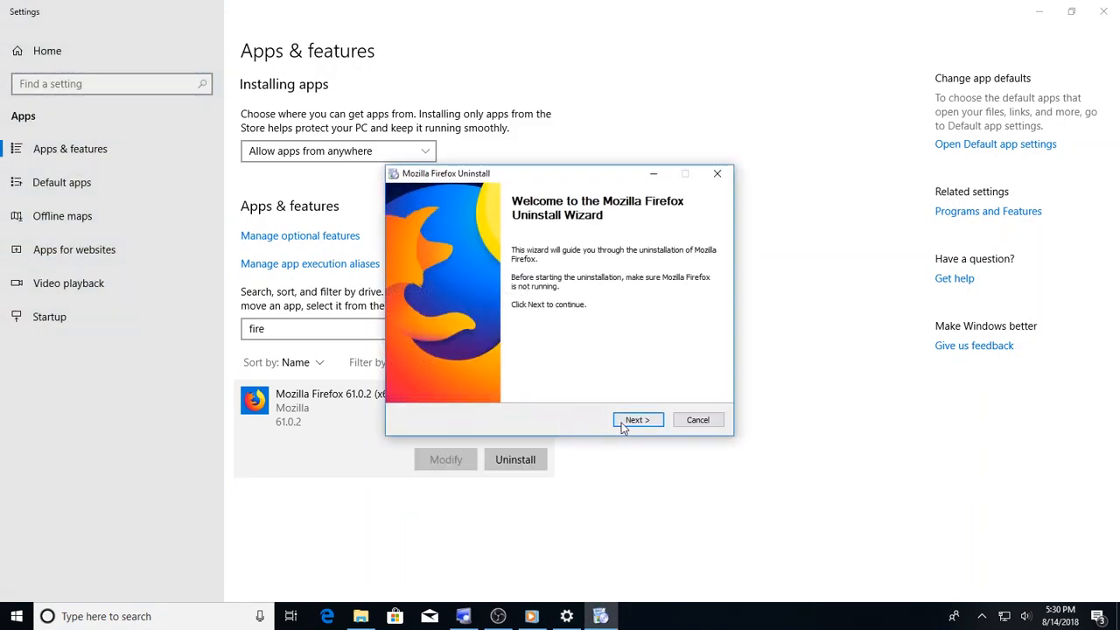
pyautogui.click(638, 419)
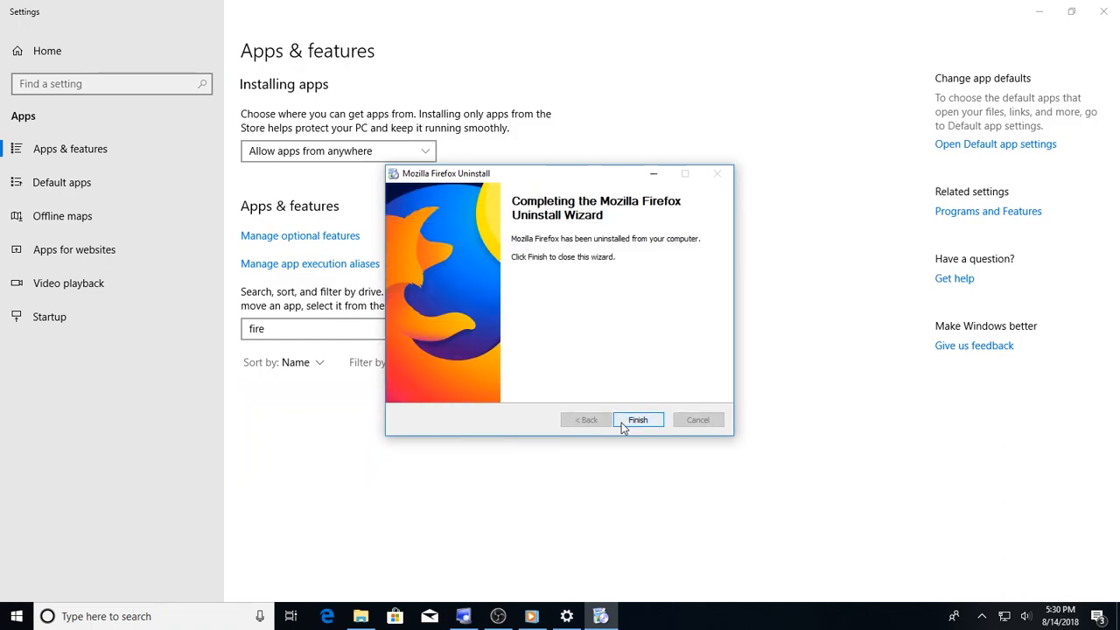
pyautogui.click(638, 419)
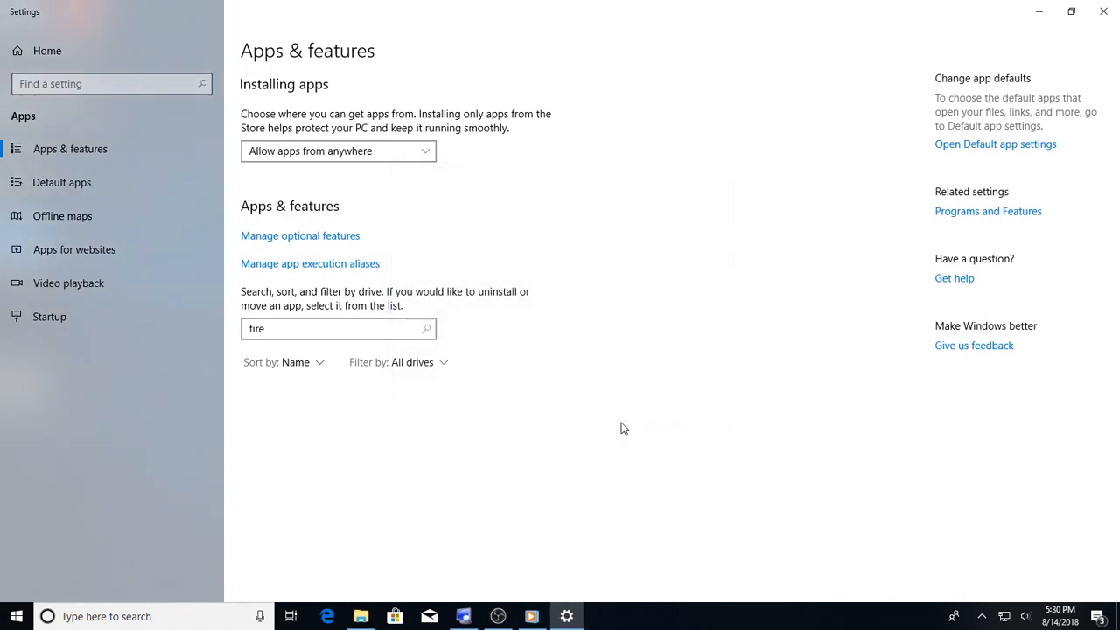